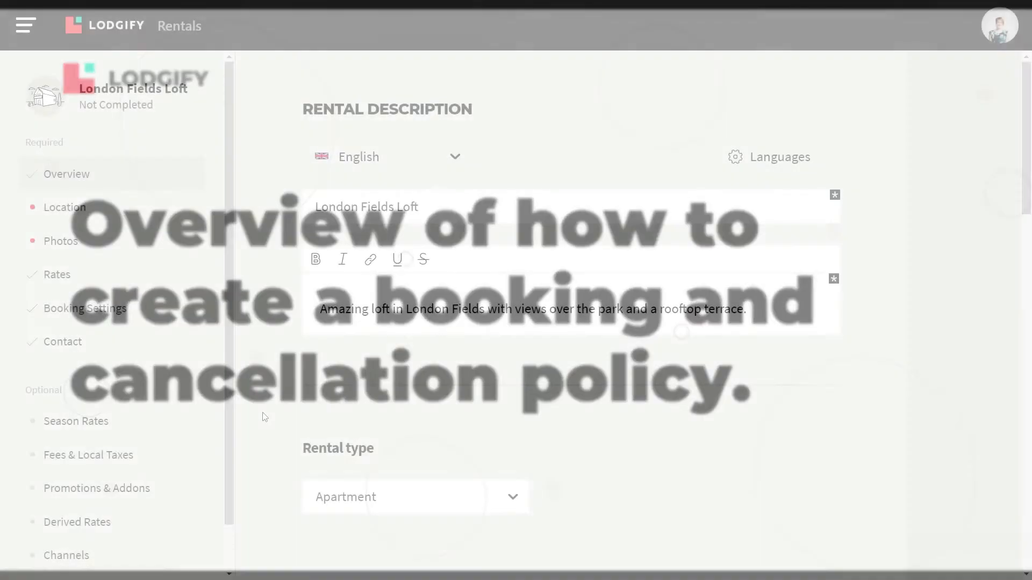
Open London Fields Loft's booking settings and the Assign Policies list via Edit assigned policy.
{"action": "left_click", "coordinate": [85, 308]}
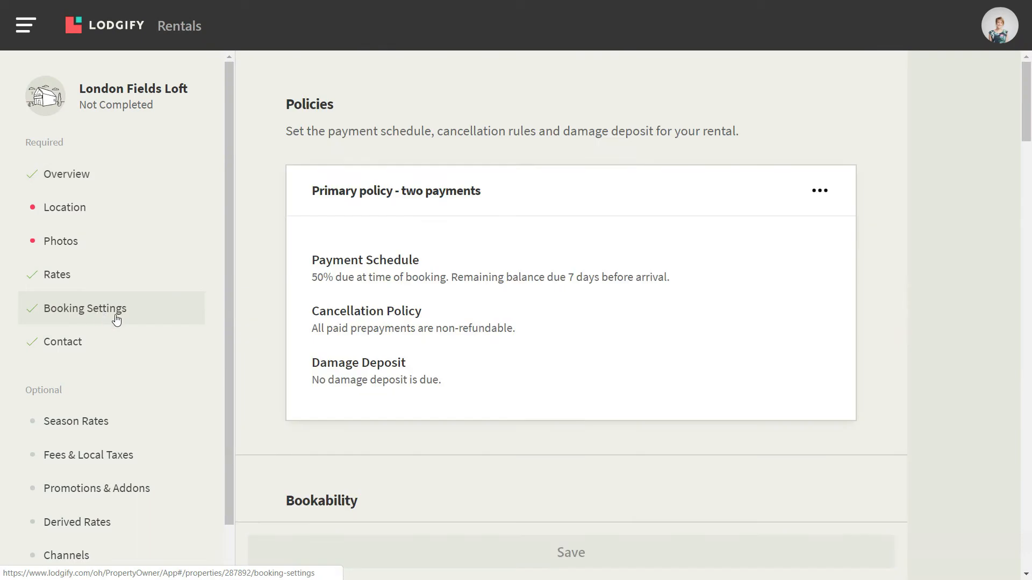
{"action": "left_click", "coordinate": [819, 190]}
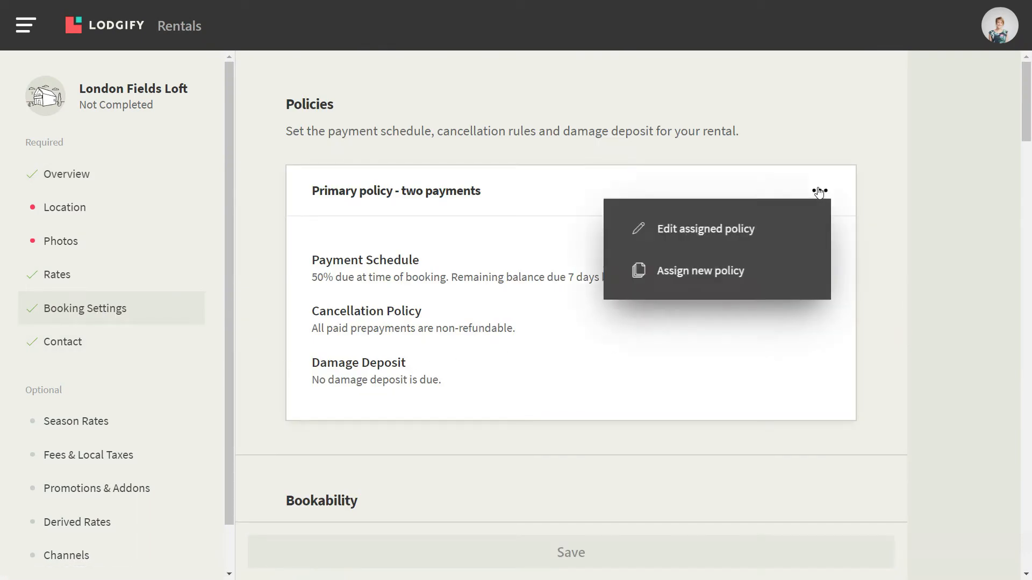
{"action": "mouse_move", "coordinate": [762, 232]}
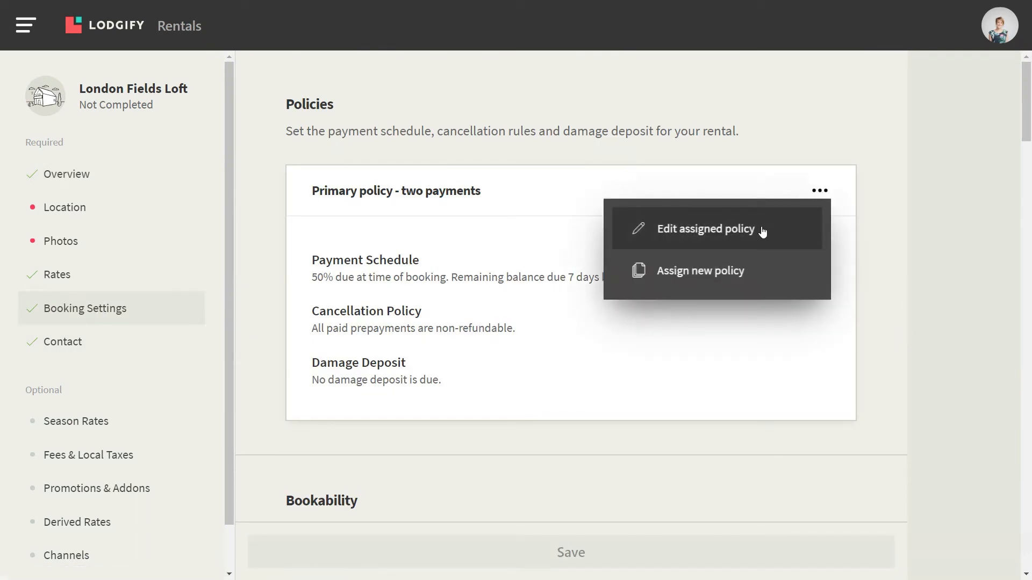
{"action": "left_click", "coordinate": [700, 270]}
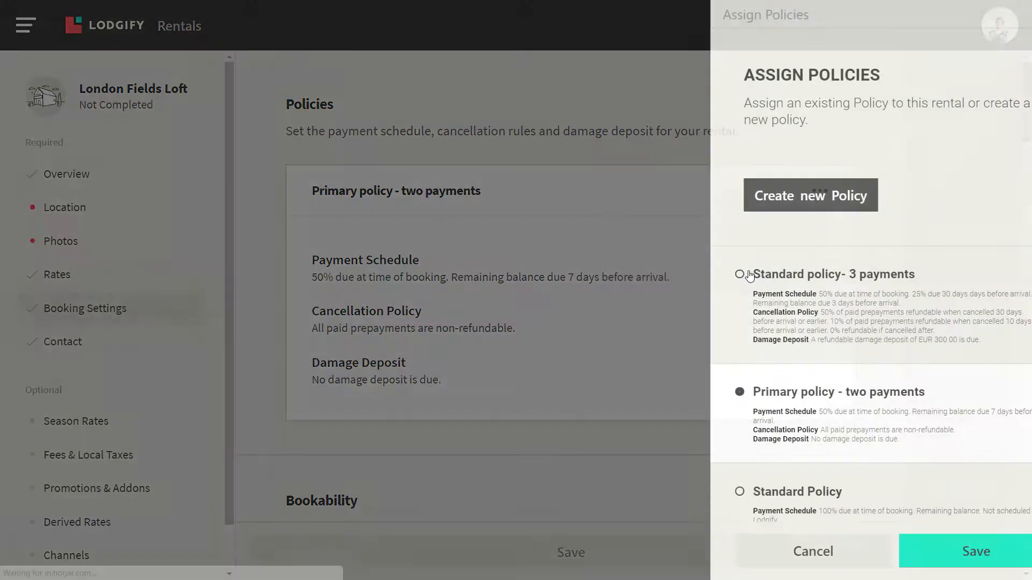
{"action": "scroll", "scroll_direction": "down", "scroll_amount": 3}
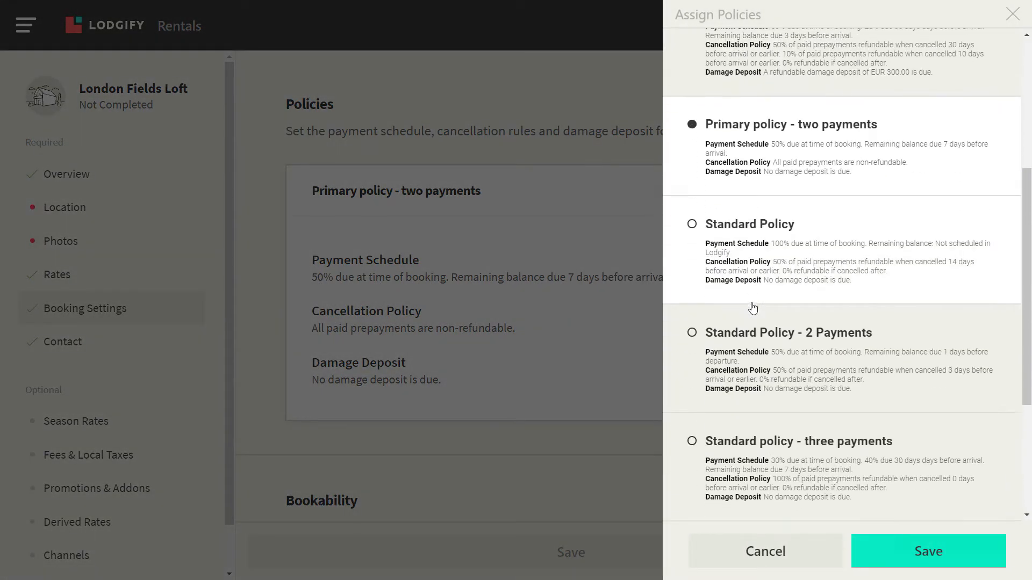
{"action": "scroll", "scroll_direction": "up", "scroll_amount": 3}
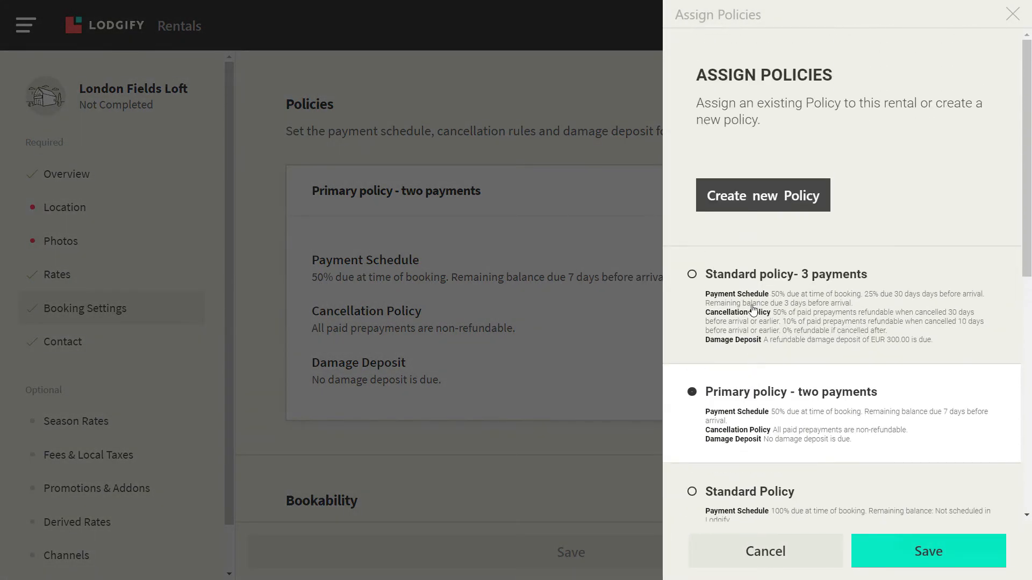
Create a new policy named 'Partial payment partially refundable'.
{"action": "left_click", "coordinate": [762, 194]}
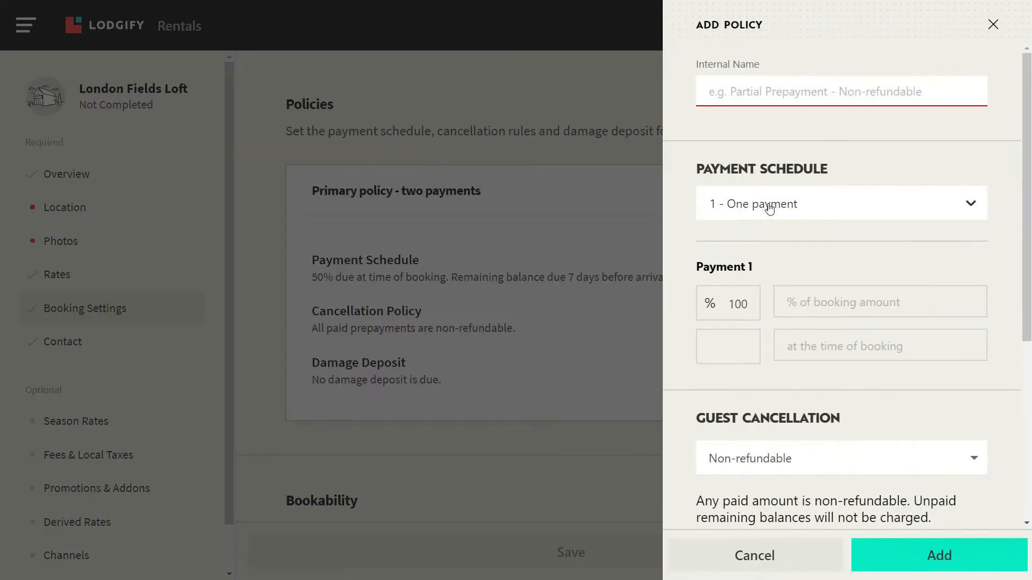
{"action": "left_click", "coordinate": [841, 91]}
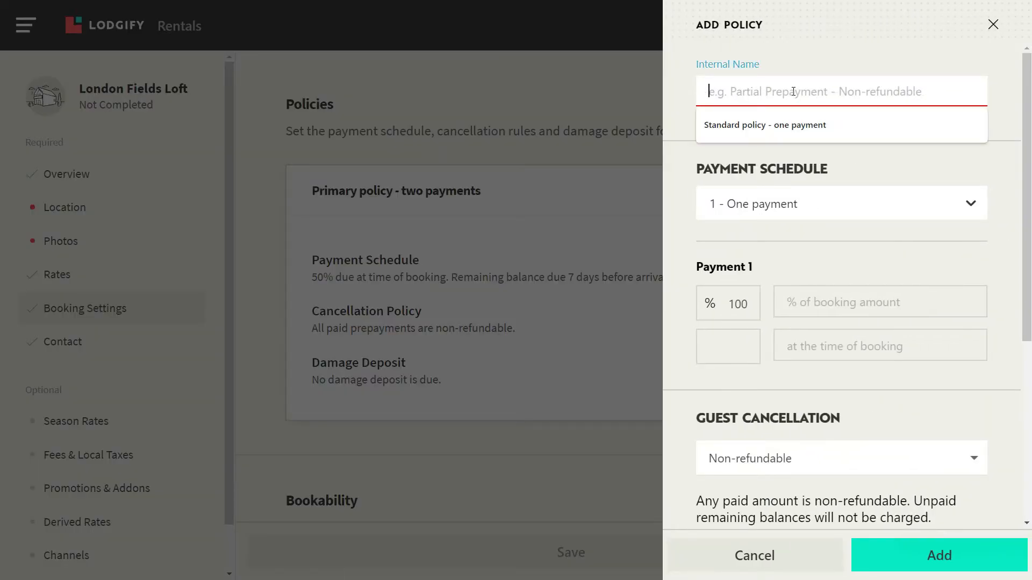
{"action": "type", "text": "partial payment part"}
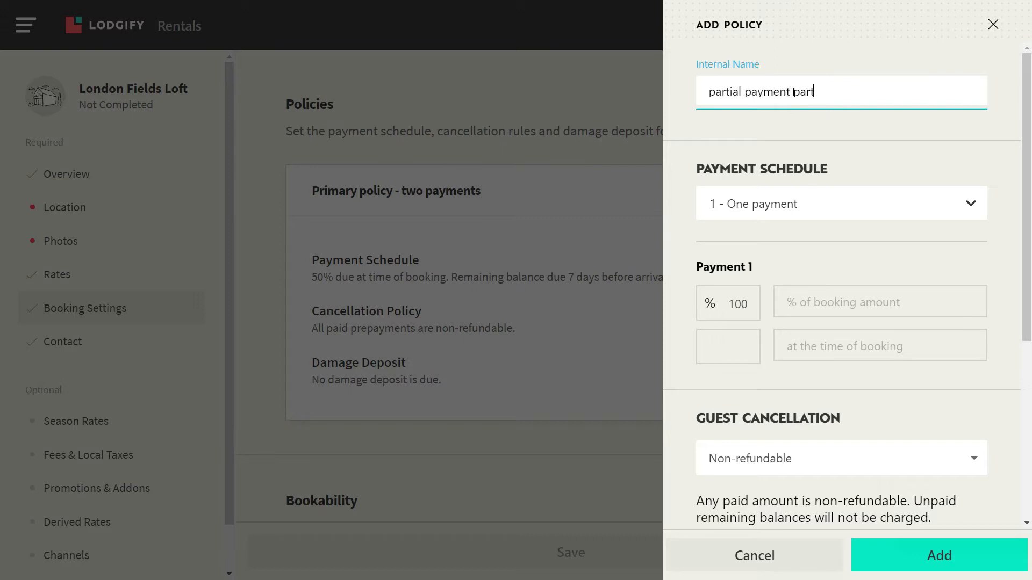
{"action": "type", "text": "ially refundable"}
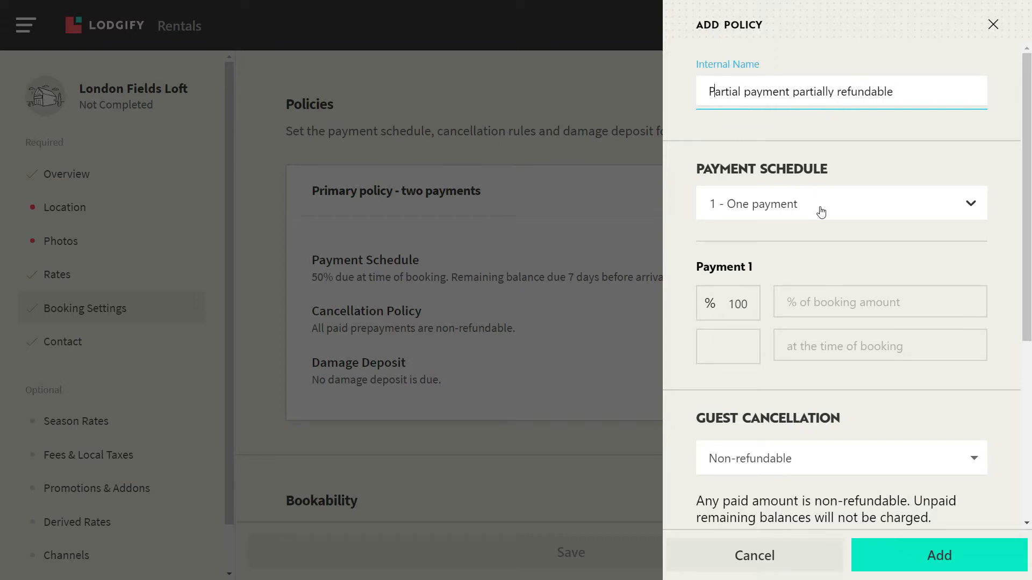
Set a two-payment schedule with the balance due 1 day before departure.
{"action": "left_click", "coordinate": [841, 202]}
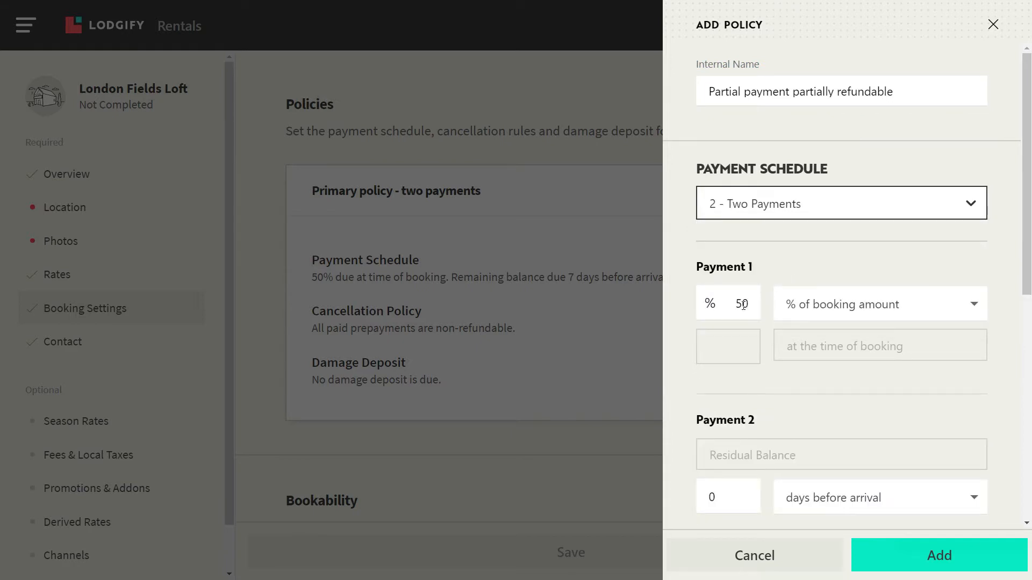
{"action": "scroll", "scroll_direction": "down", "scroll_amount": 3}
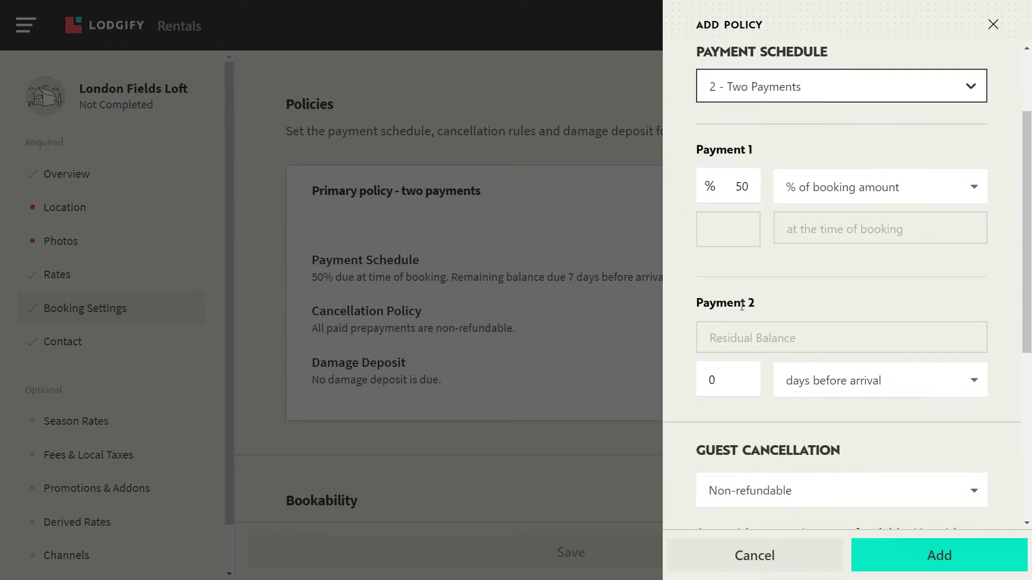
{"action": "left_click", "coordinate": [880, 380]}
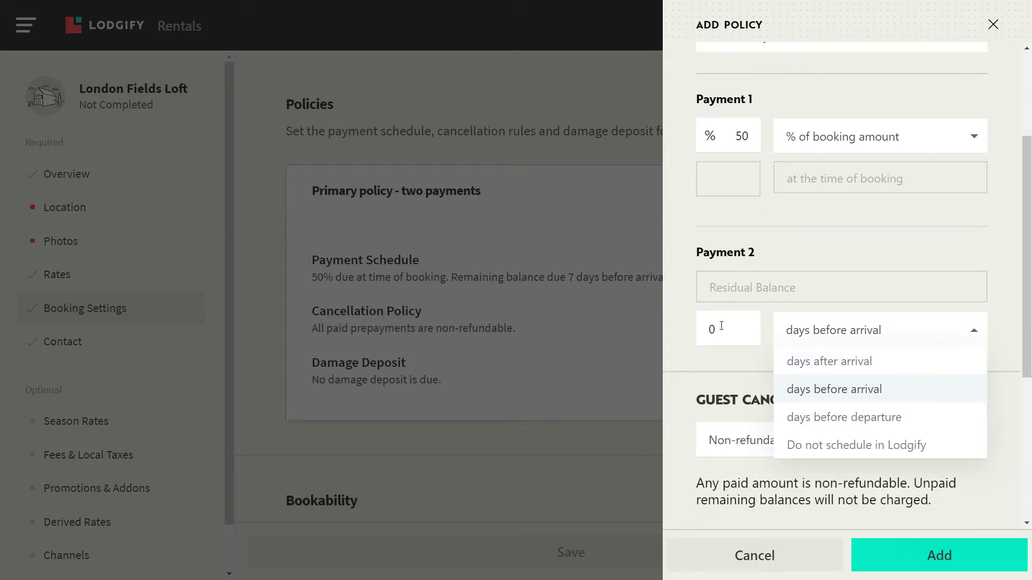
{"action": "left_click", "coordinate": [844, 416]}
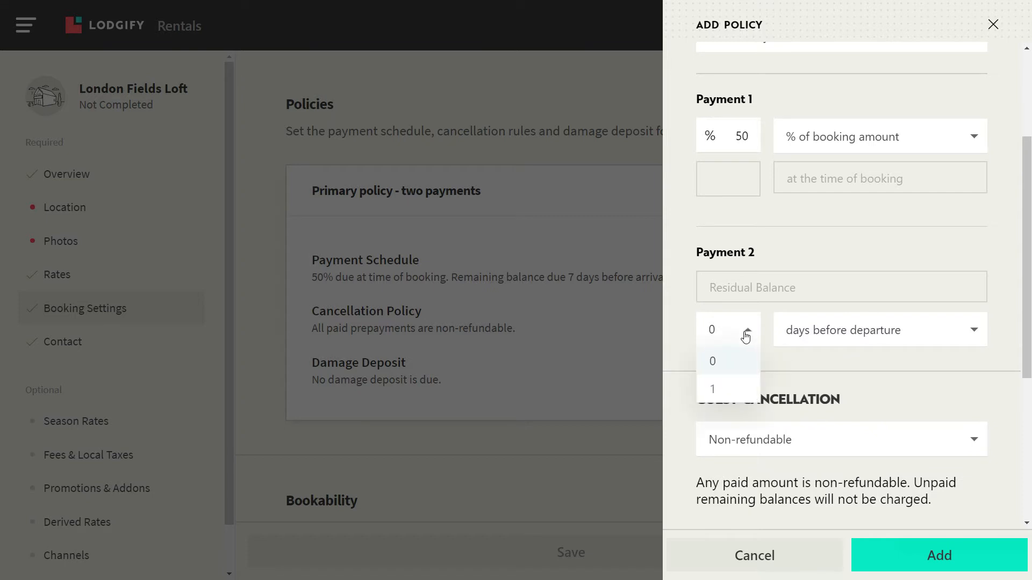
{"action": "left_click", "coordinate": [712, 388]}
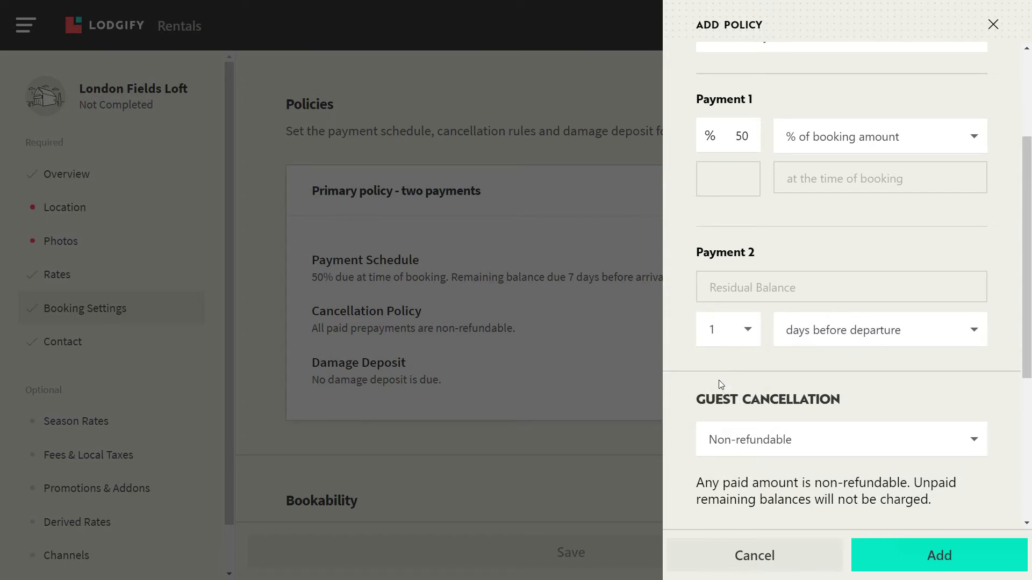
{"action": "scroll", "scroll_direction": "down", "scroll_amount": 3}
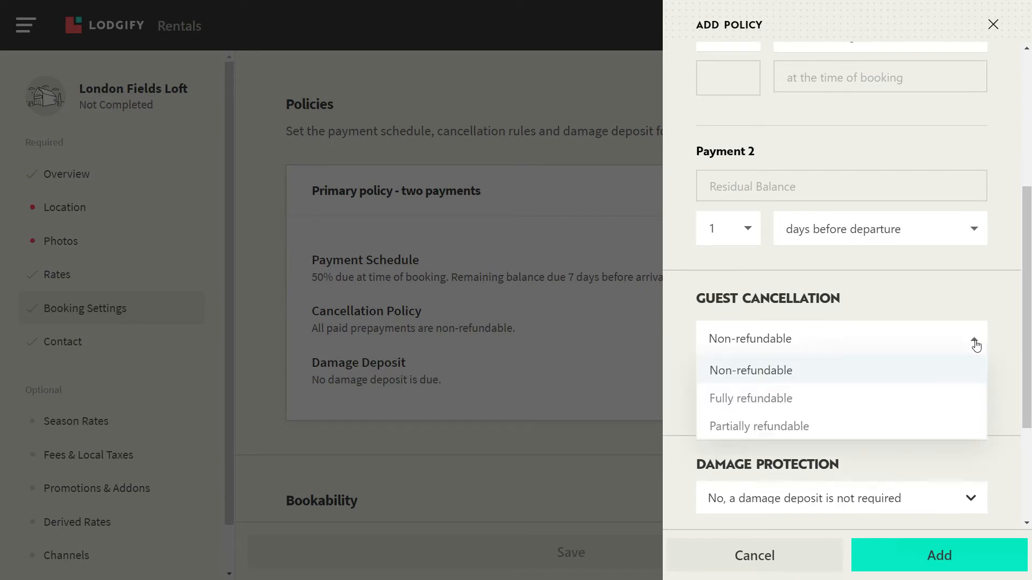
Add a refund rule: 50% of paid prepayments if cancelled 14 days before arrival.
{"action": "left_click", "coordinate": [759, 426]}
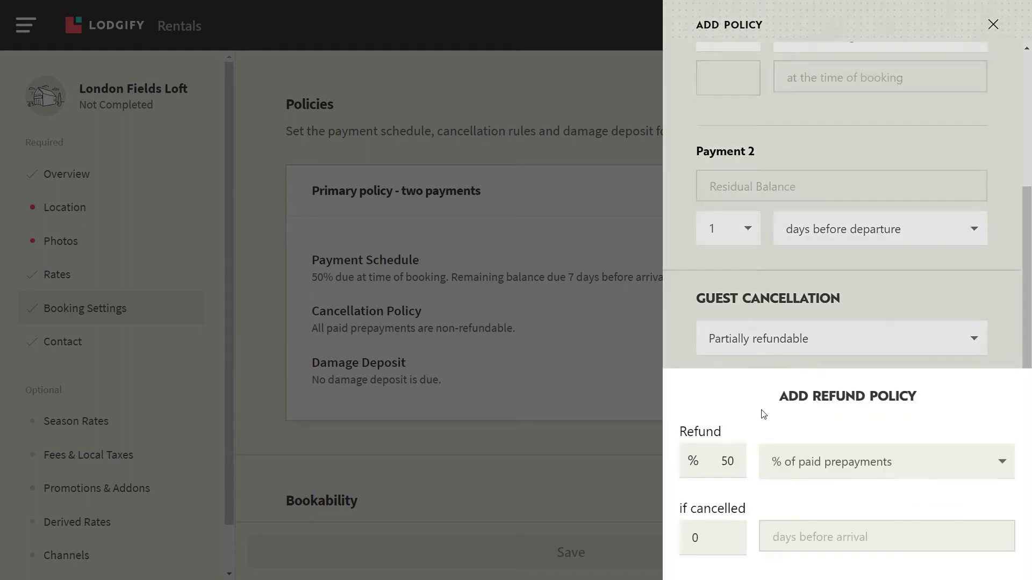
{"action": "scroll", "scroll_direction": "down", "scroll_amount": 3}
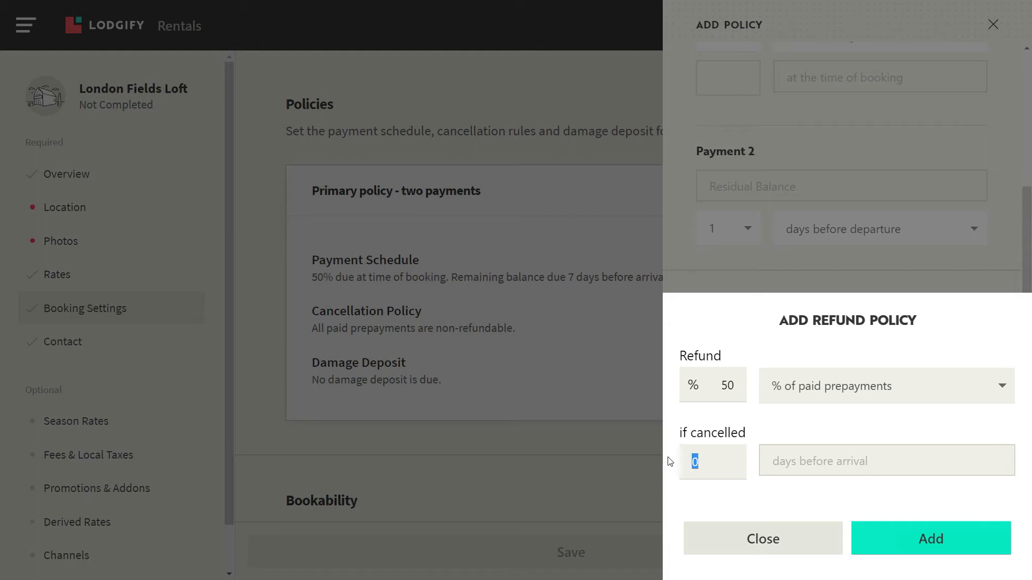
{"action": "type", "text": "14"}
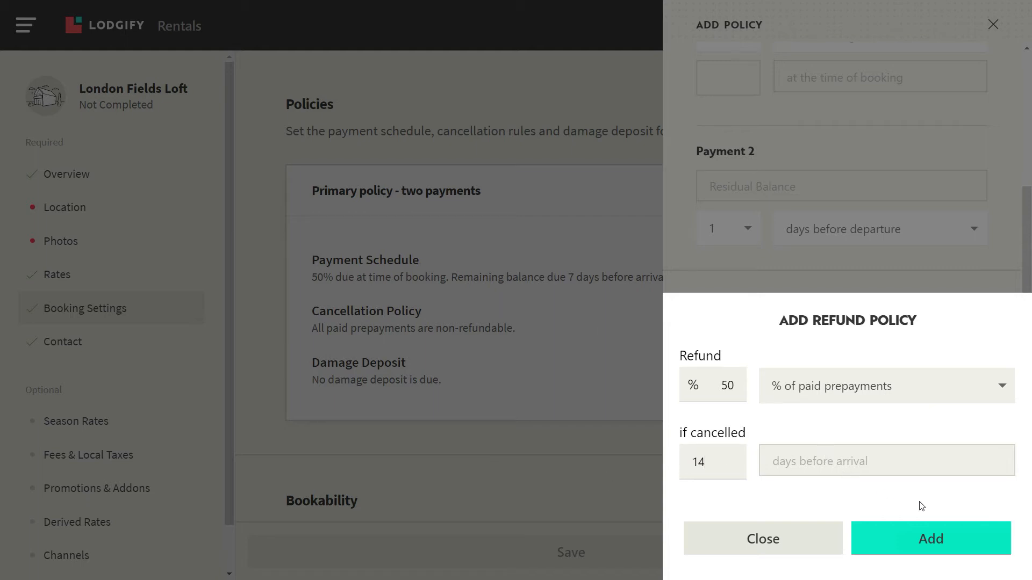
{"action": "left_click", "coordinate": [930, 538]}
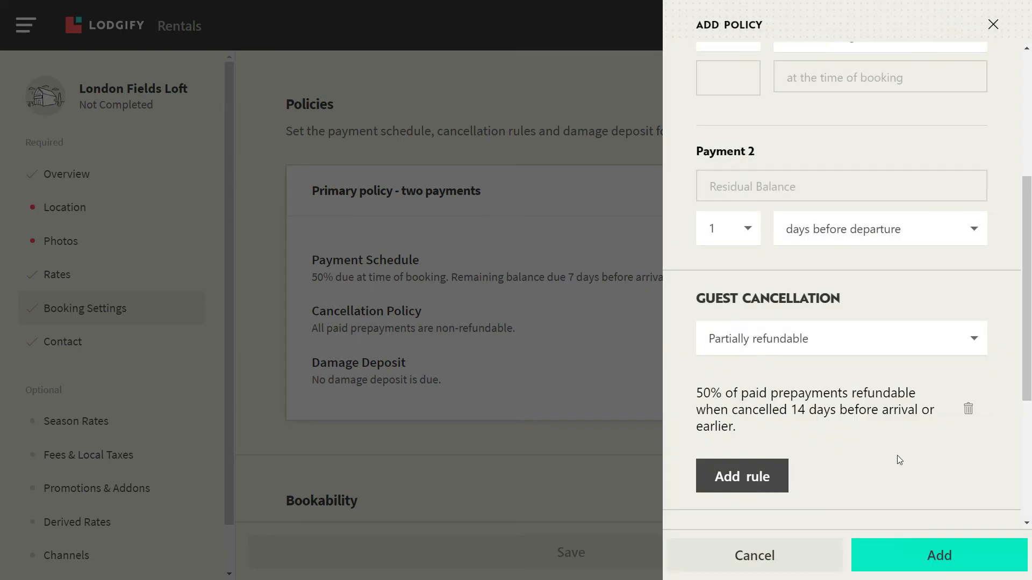
Require a EUR 200 flat damage deposit authorized on the guest's card, and save the policy.
{"action": "scroll", "scroll_direction": "down", "scroll_amount": 3}
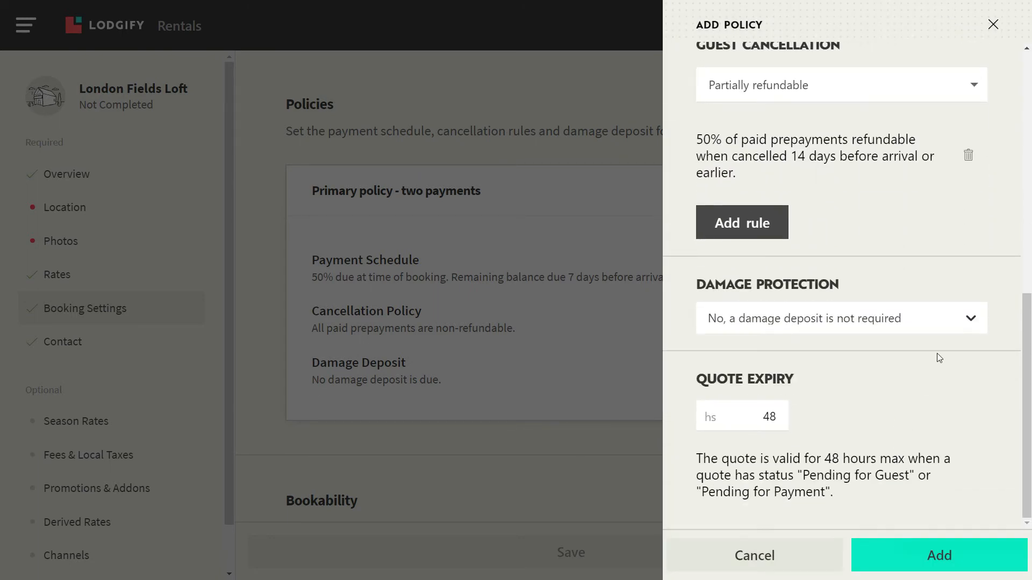
{"action": "left_click", "coordinate": [840, 318]}
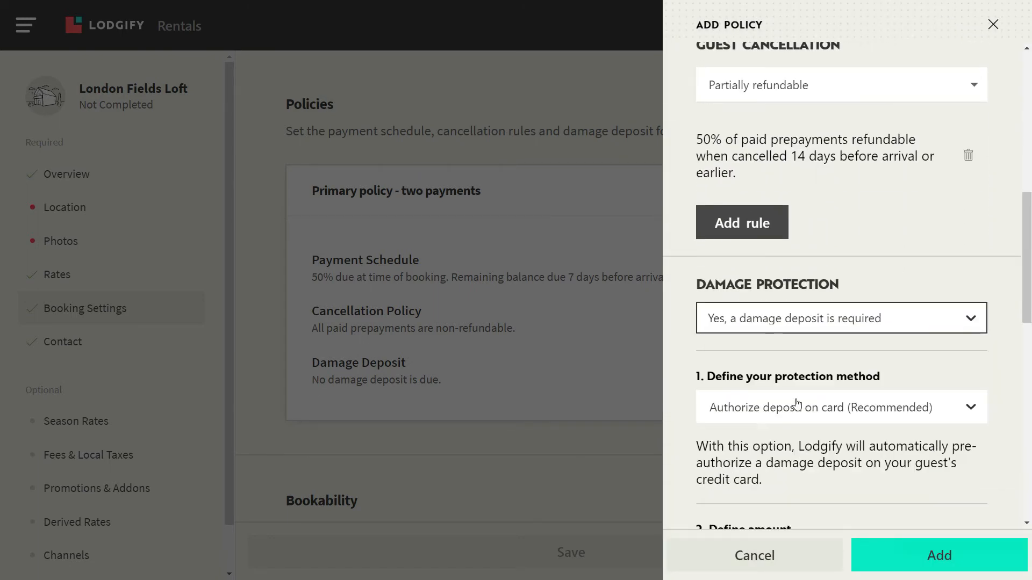
{"action": "scroll", "scroll_direction": "down", "scroll_amount": 3}
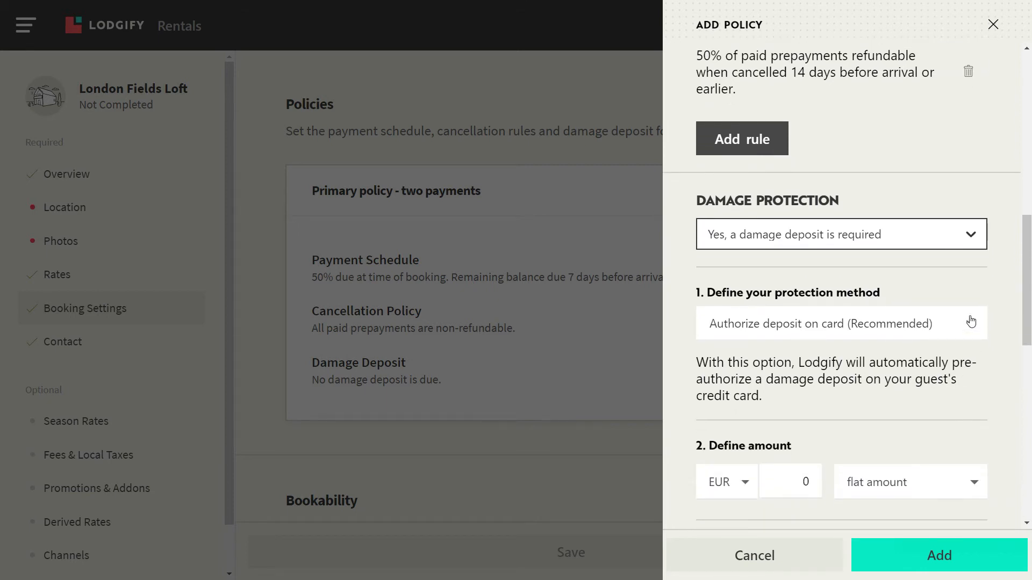
{"action": "scroll", "scroll_direction": "down", "scroll_amount": 3}
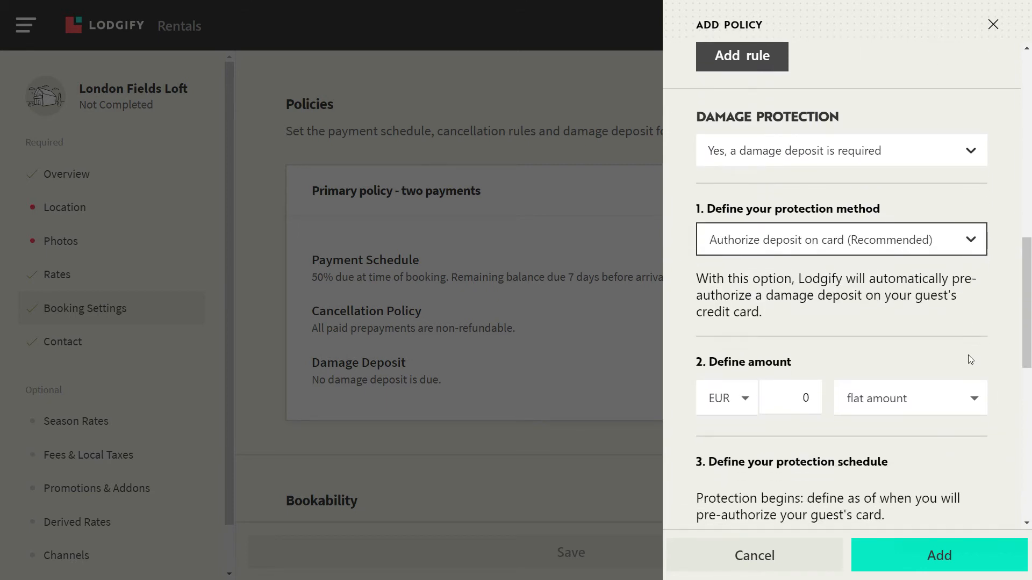
{"action": "type", "text": "200"}
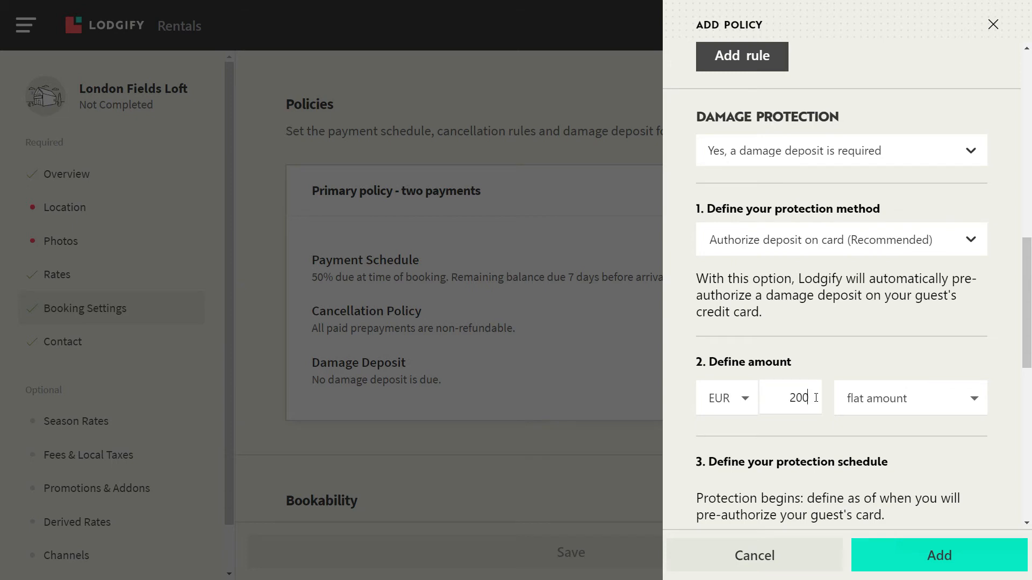
{"action": "scroll", "scroll_direction": "down", "scroll_amount": 3}
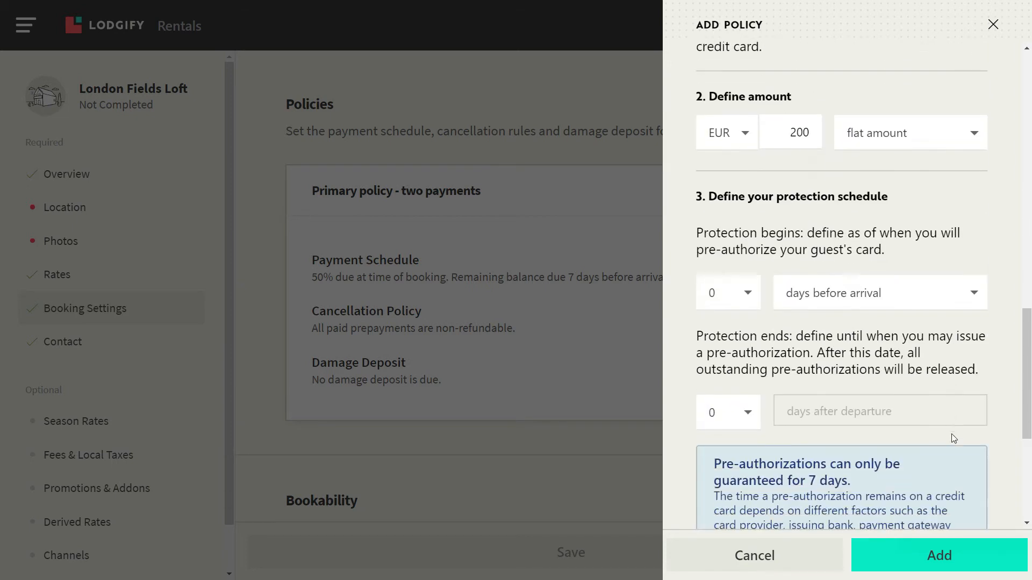
{"action": "scroll", "scroll_direction": "down", "scroll_amount": 3}
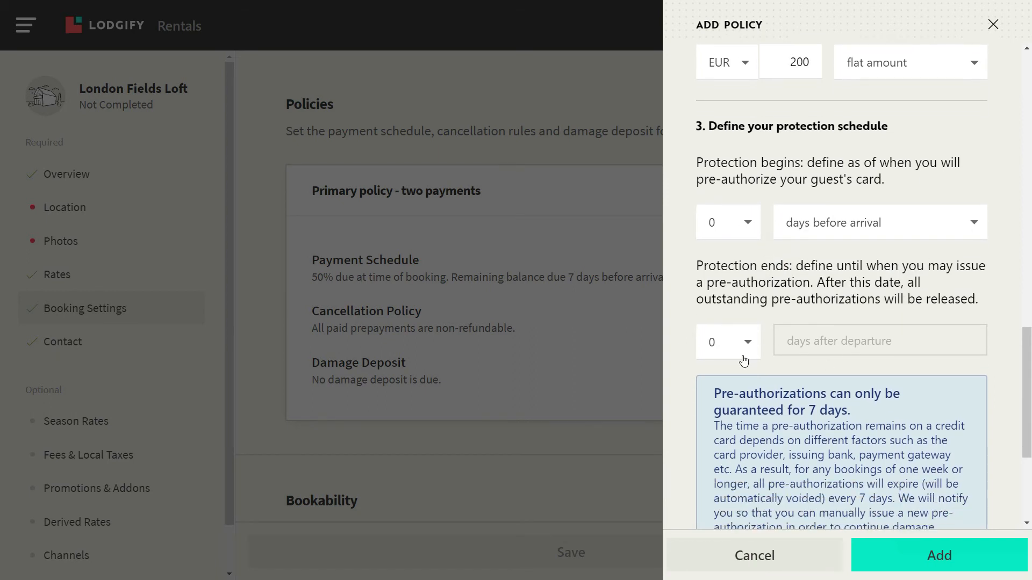
{"action": "left_click", "coordinate": [727, 342]}
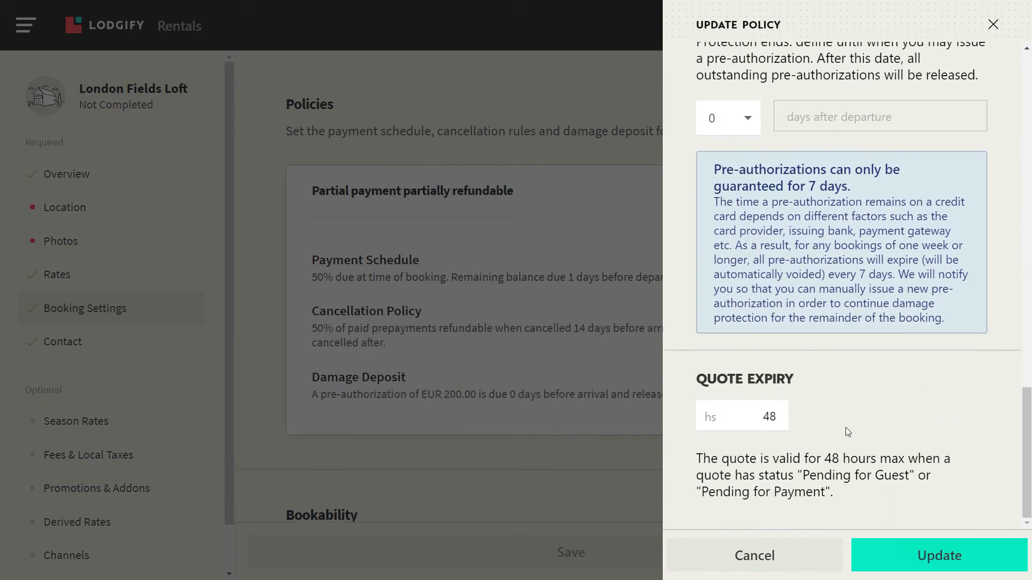
Change the quote expiry to 78 hours and update the policy.
{"action": "double_click", "coordinate": [767, 416]}
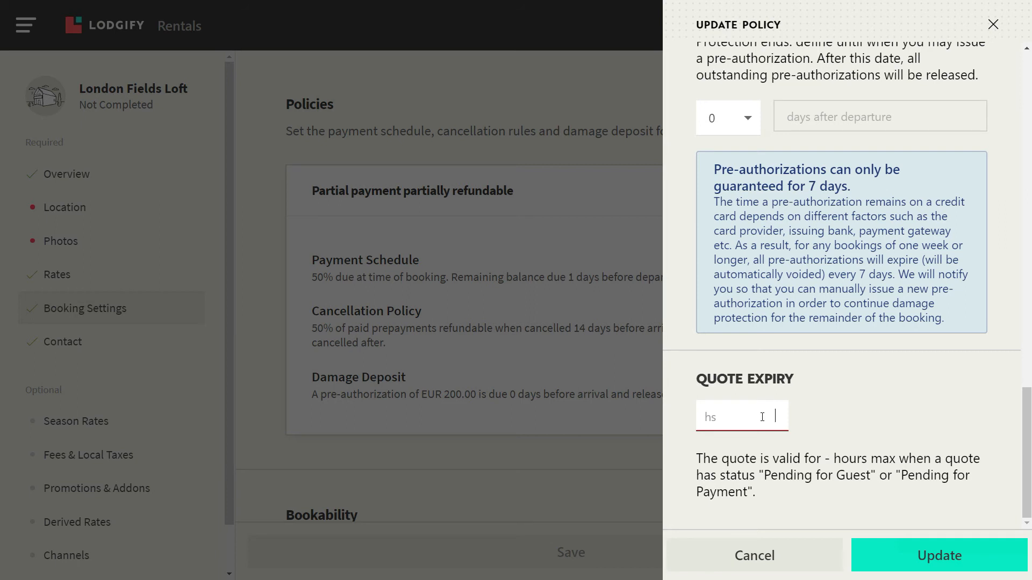
{"action": "type", "text": "78"}
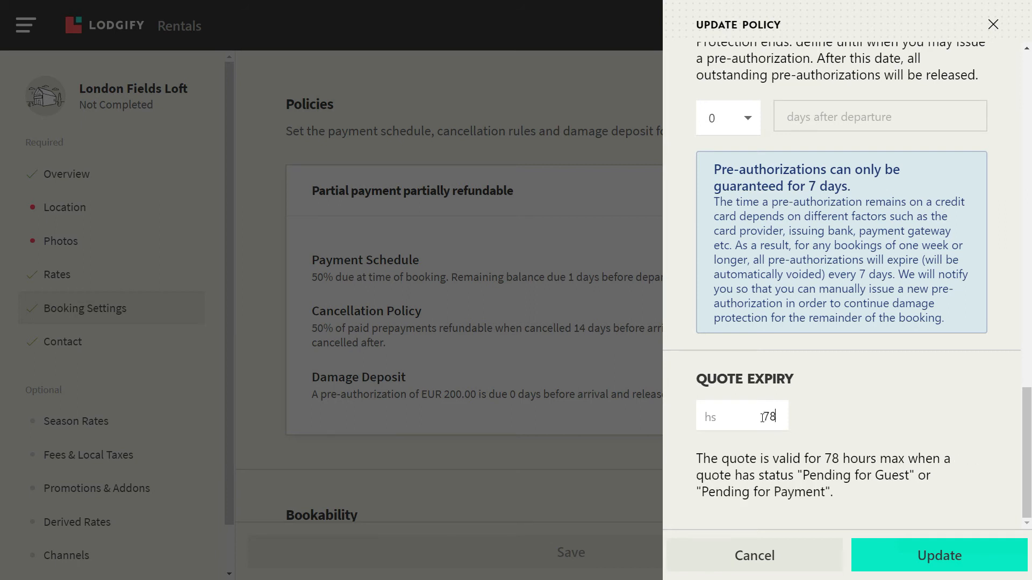
{"action": "mouse_move", "coordinate": [872, 557]}
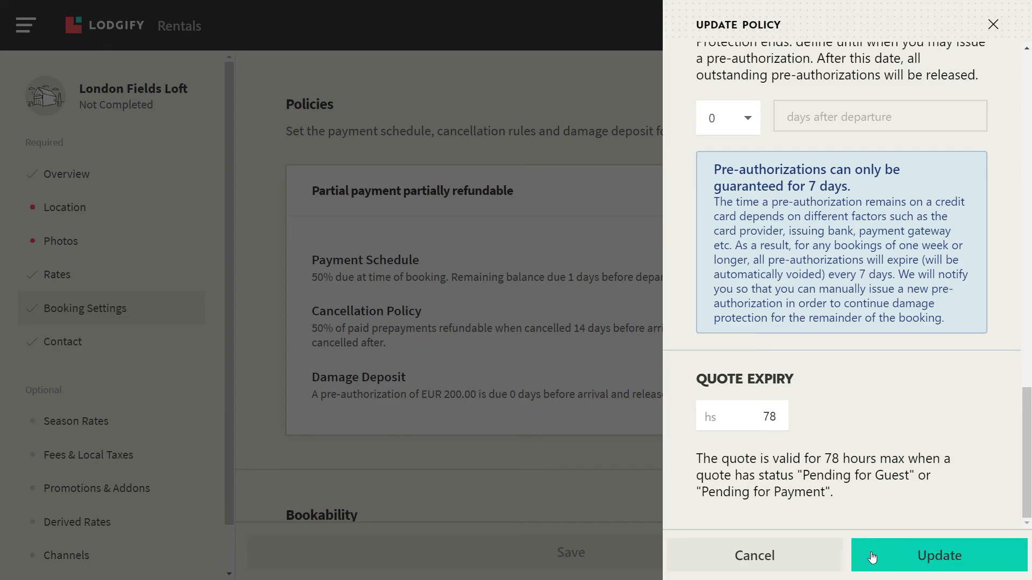
{"action": "left_click", "coordinate": [938, 555]}
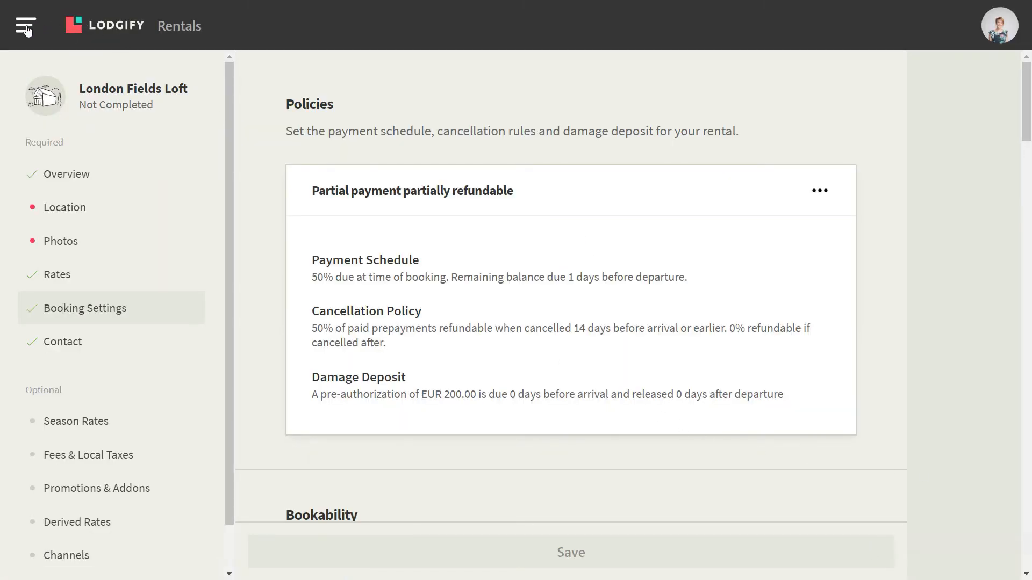
{"action": "left_click", "coordinate": [25, 25]}
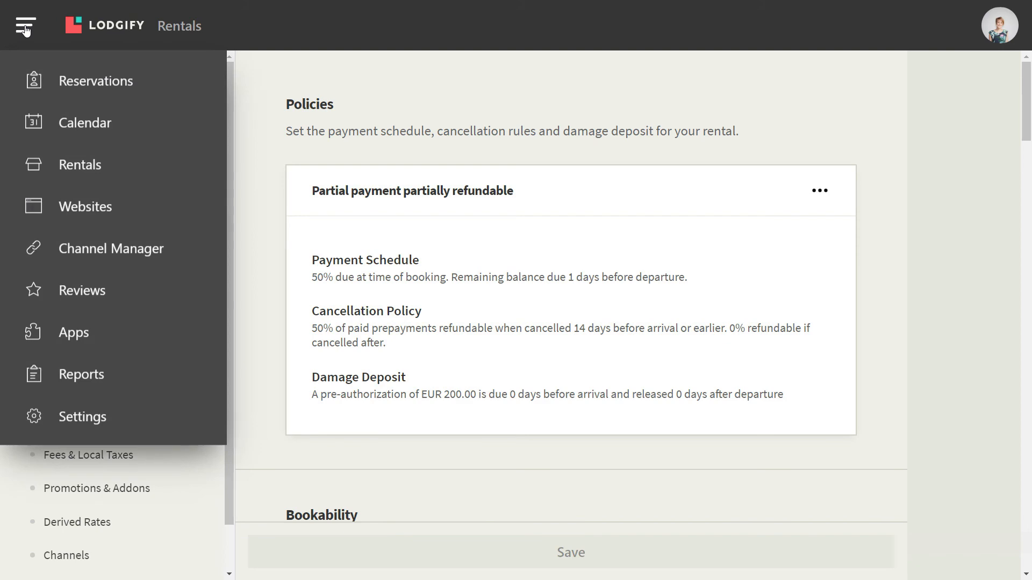